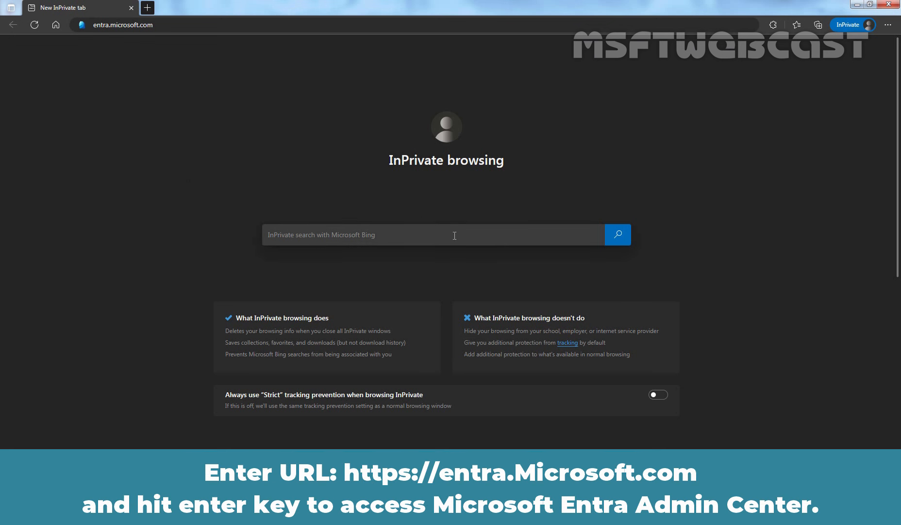
Sign in at entra.microsoft.com with the listed account and password, staying signed in
{"action": "left_click", "coordinate": [121, 24]}
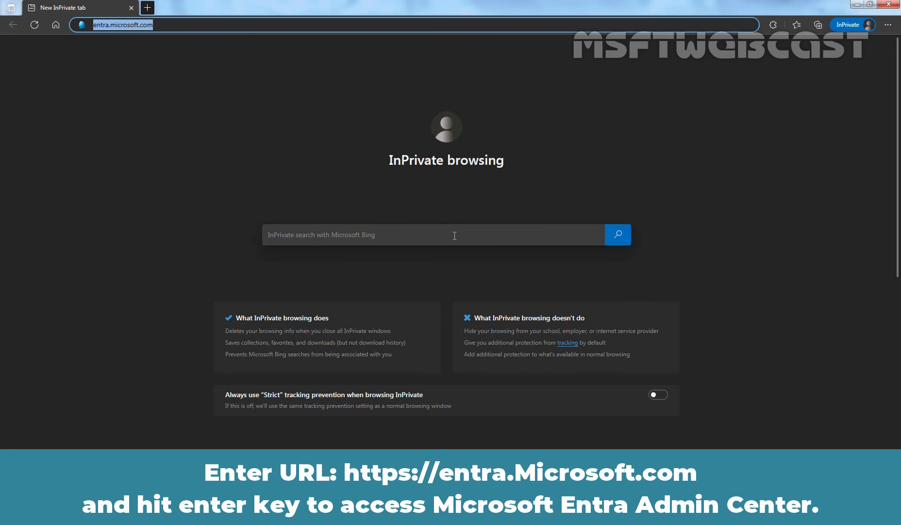
{"action": "key", "text": "Enter"}
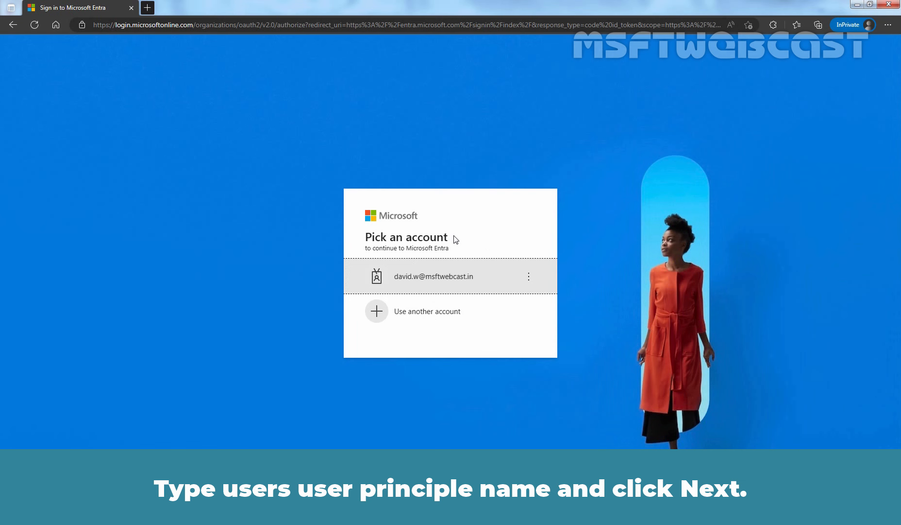
{"action": "left_click", "coordinate": [422, 276]}
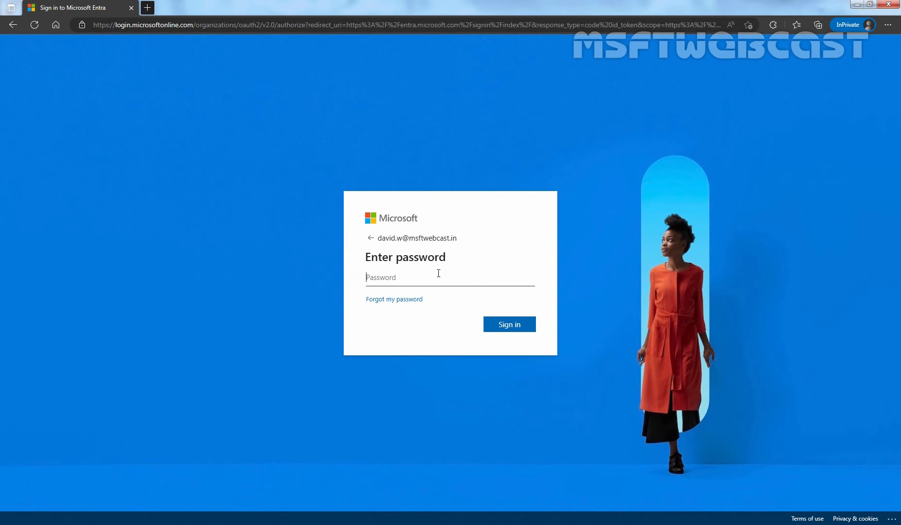
{"action": "type", "text": "password"}
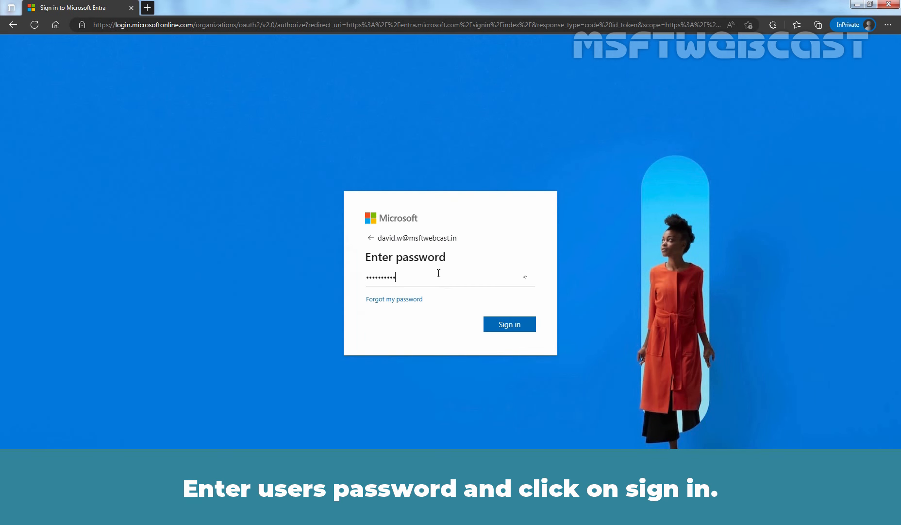
{"action": "left_click", "coordinate": [509, 323]}
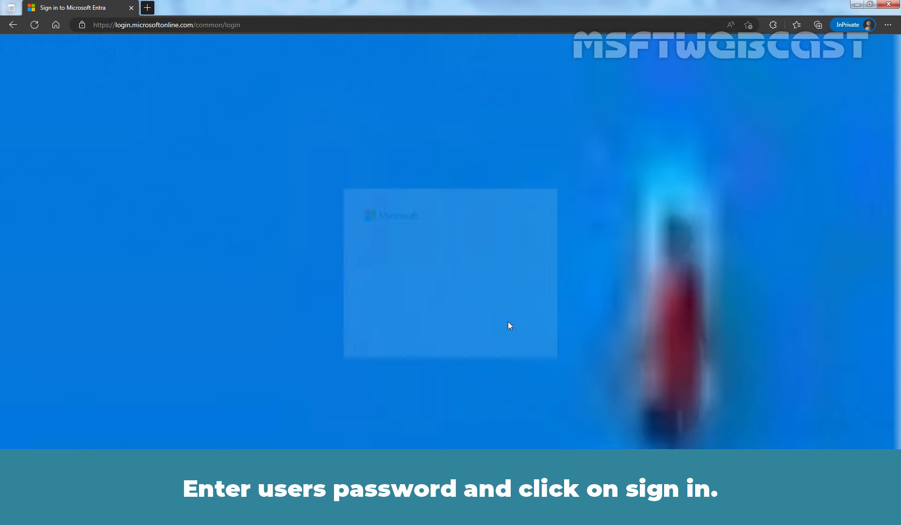
{"action": "left_click", "coordinate": [509, 329]}
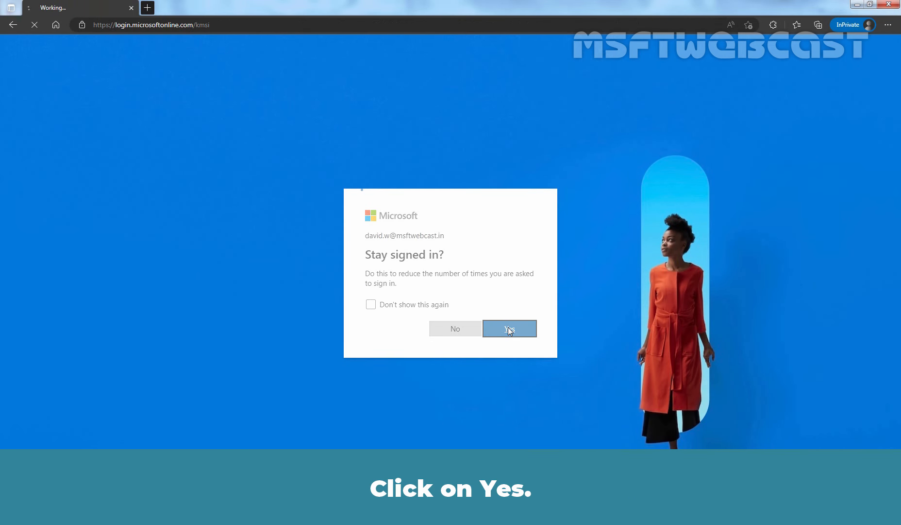
{"action": "left_click", "coordinate": [508, 329]}
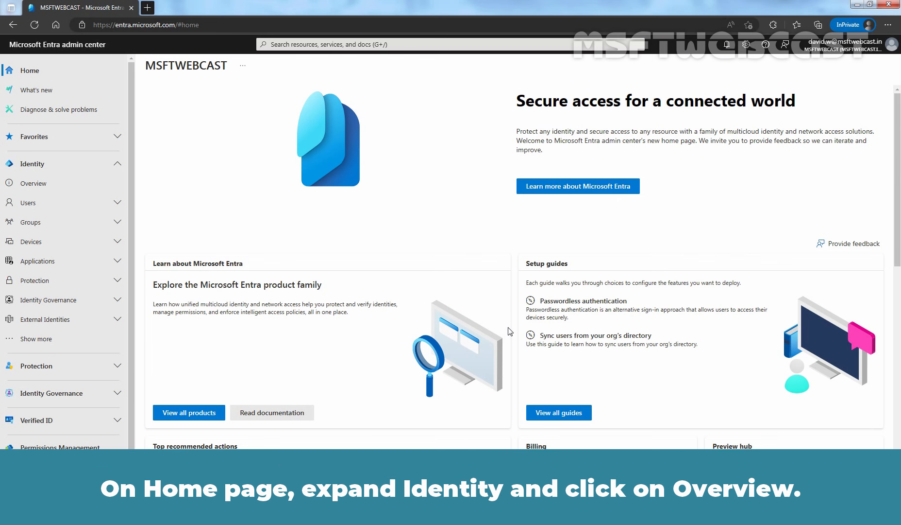
{"action": "mouse_move", "coordinate": [515, 321]}
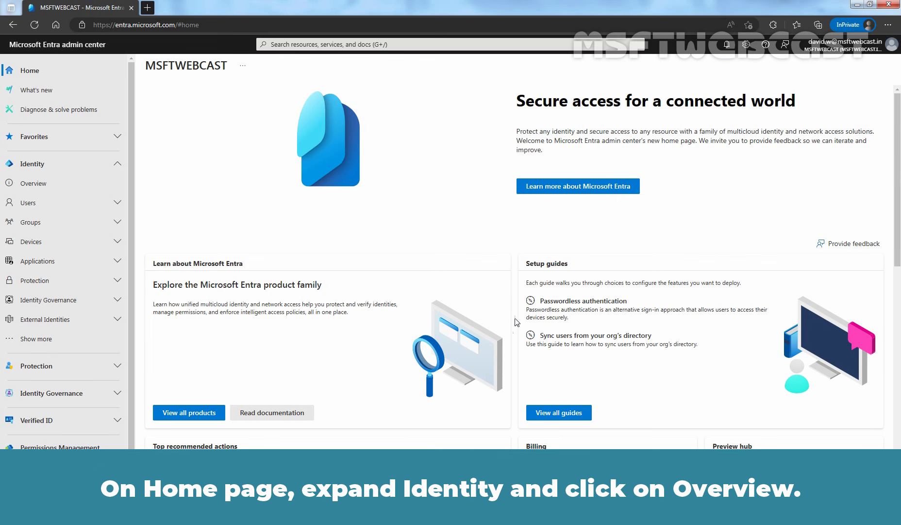
Go from the tenant overview to the All users list showing the eight users
{"action": "left_click", "coordinate": [33, 182]}
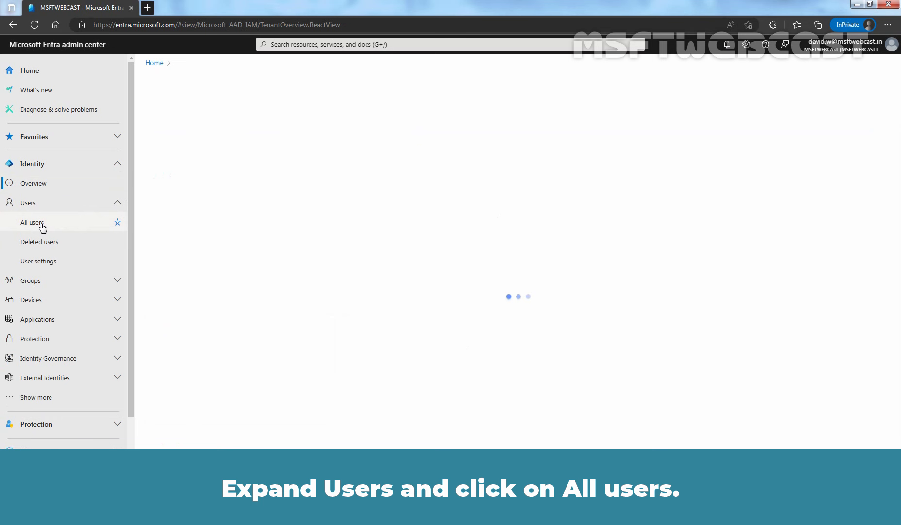
{"action": "left_click", "coordinate": [32, 221]}
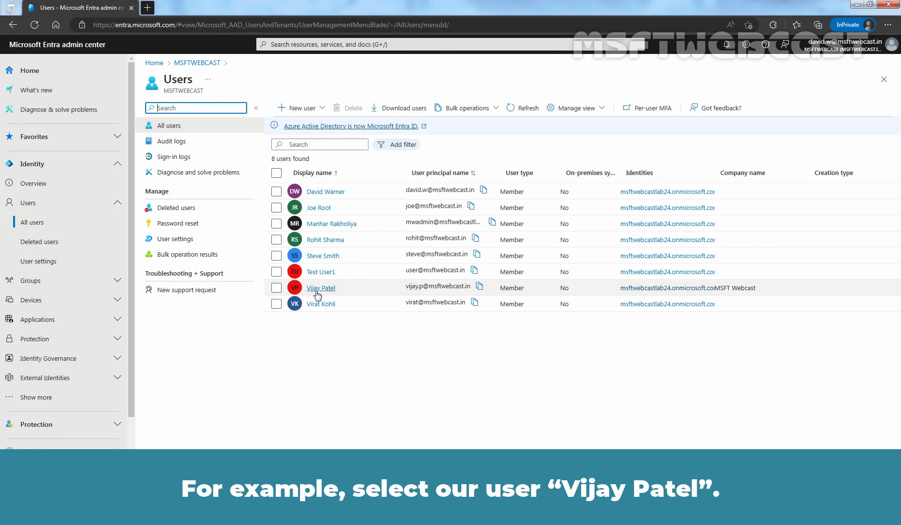
{"action": "left_click", "coordinate": [320, 288]}
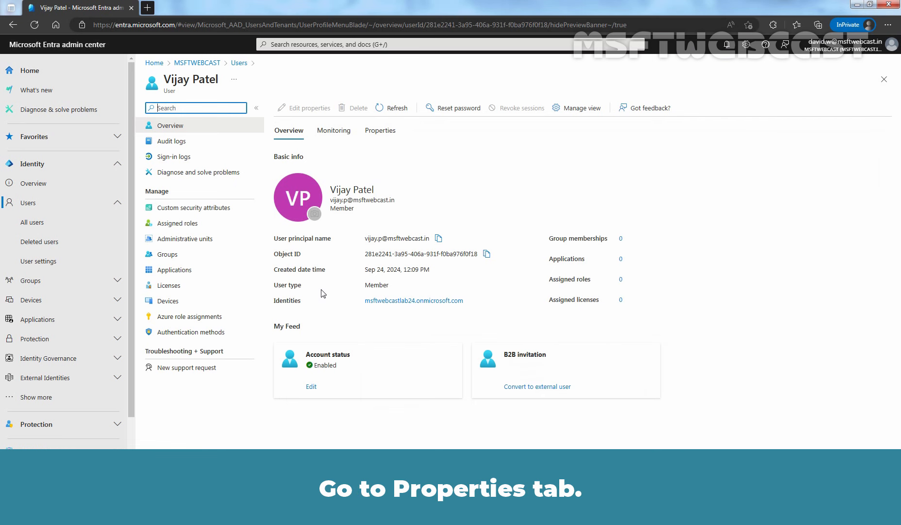
{"action": "left_click", "coordinate": [379, 130]}
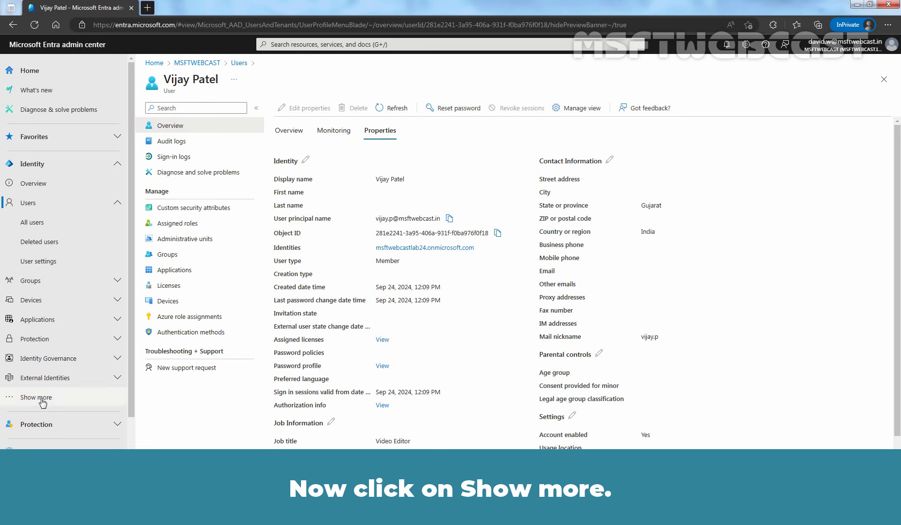
{"action": "left_click", "coordinate": [36, 398]}
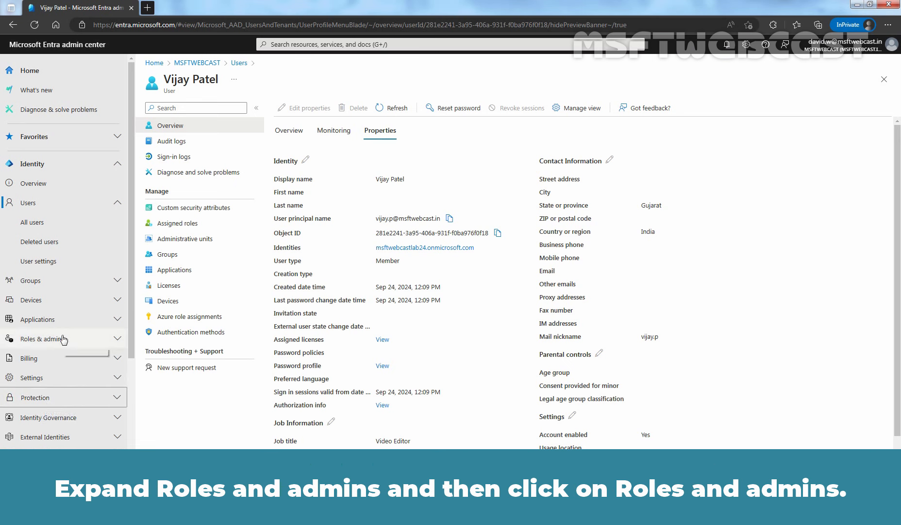
{"action": "left_click", "coordinate": [40, 338]}
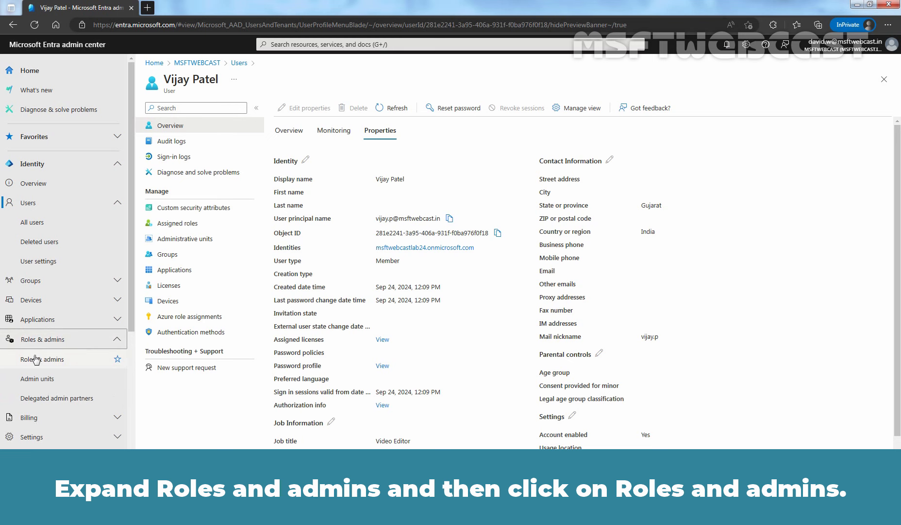
{"action": "left_click", "coordinate": [41, 358]}
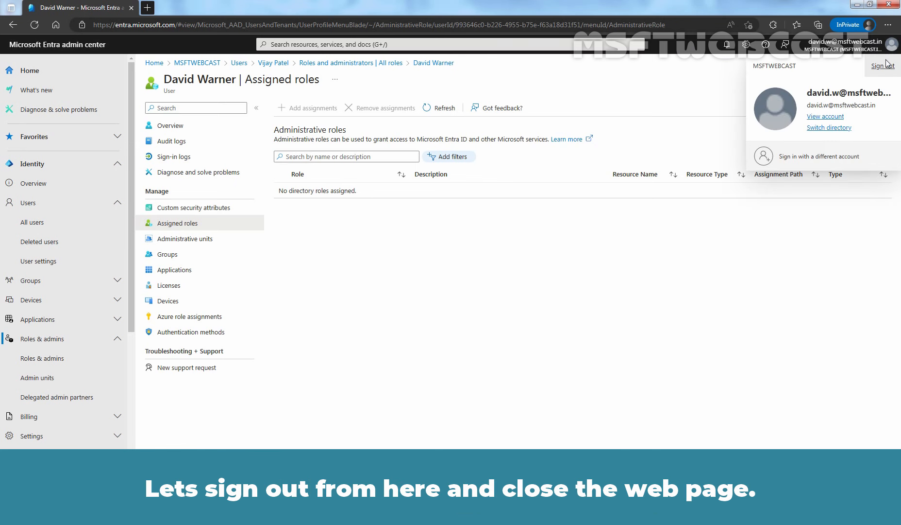
Sign out and sign back in with a different Global Administrator account
{"action": "left_click", "coordinate": [881, 66]}
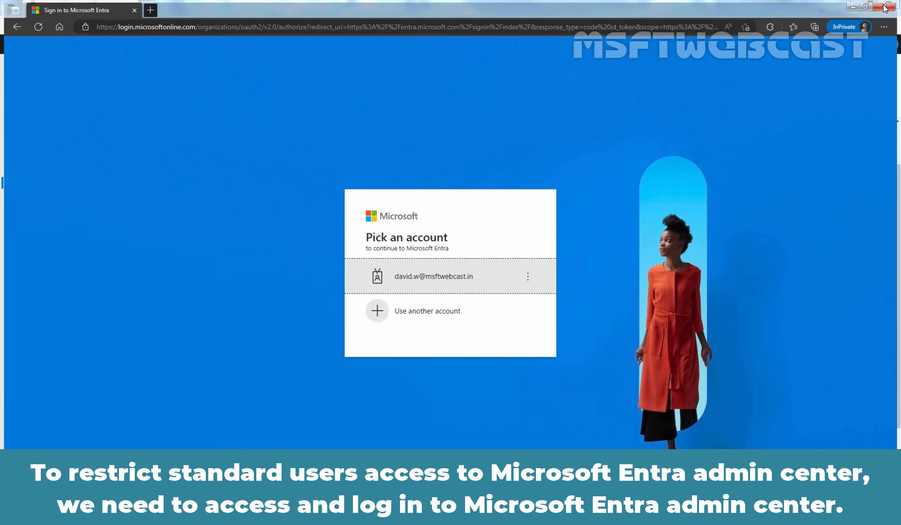
{"action": "left_click", "coordinate": [441, 276]}
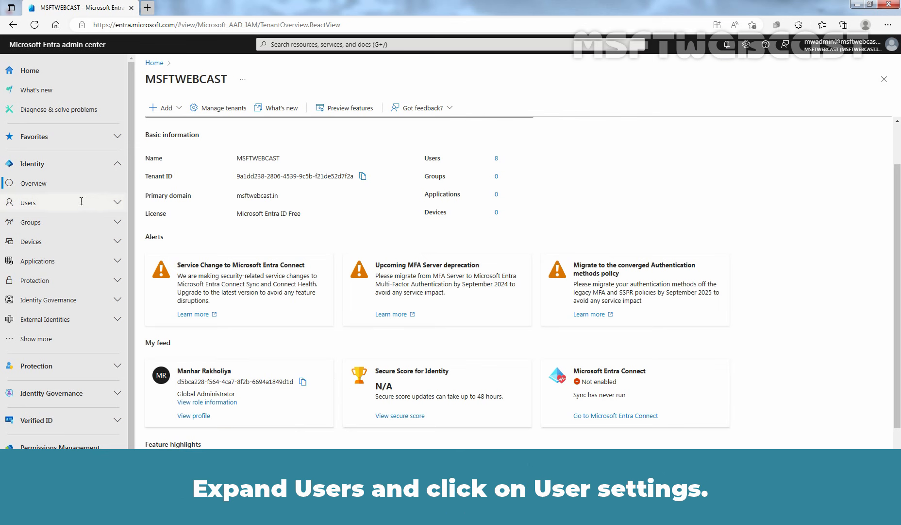
Show the User settings page, where admin center access restriction is still No
{"action": "left_click", "coordinate": [27, 202]}
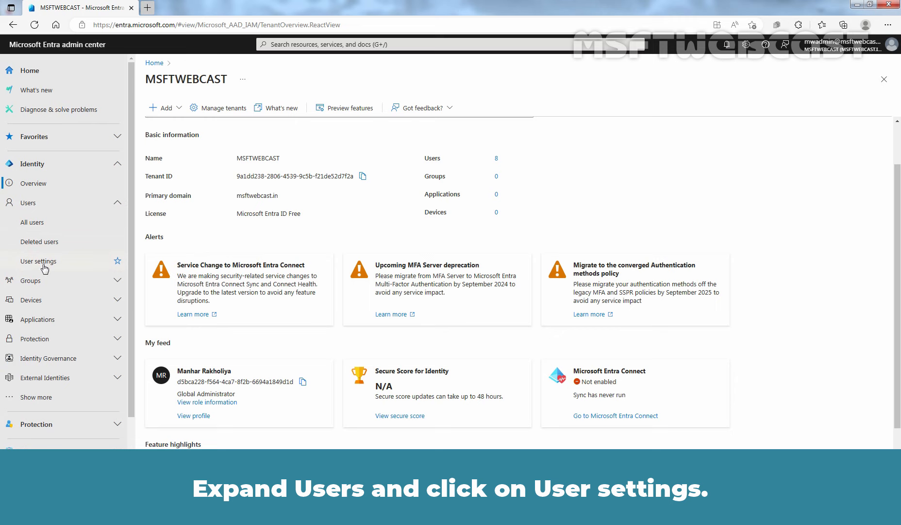
{"action": "left_click", "coordinate": [39, 261]}
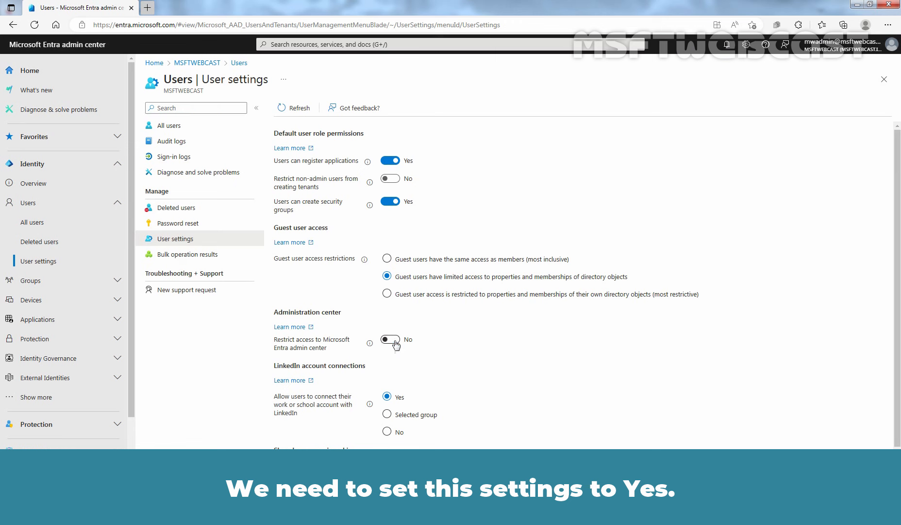
Set 'Restrict access to Microsoft Entra admin center' to Yes, save, and start a new InPrivate window
{"action": "left_click", "coordinate": [390, 339]}
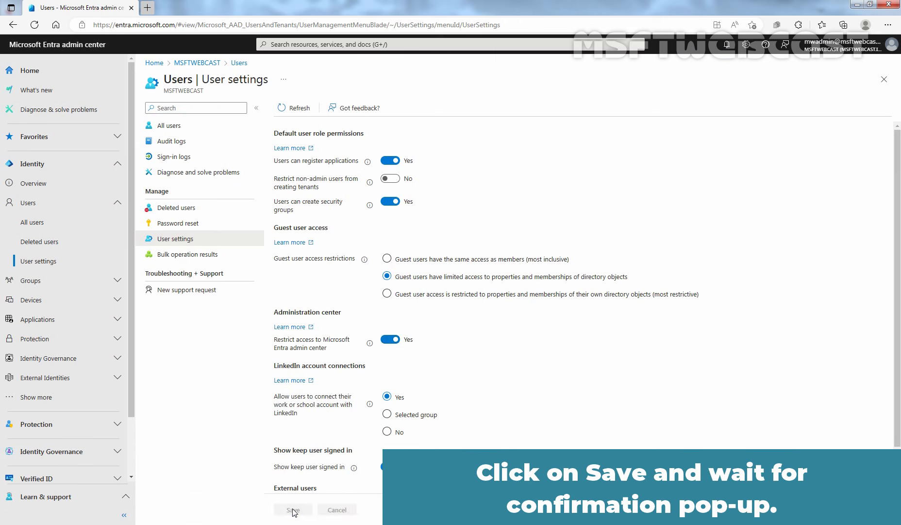
{"action": "left_click", "coordinate": [292, 510]}
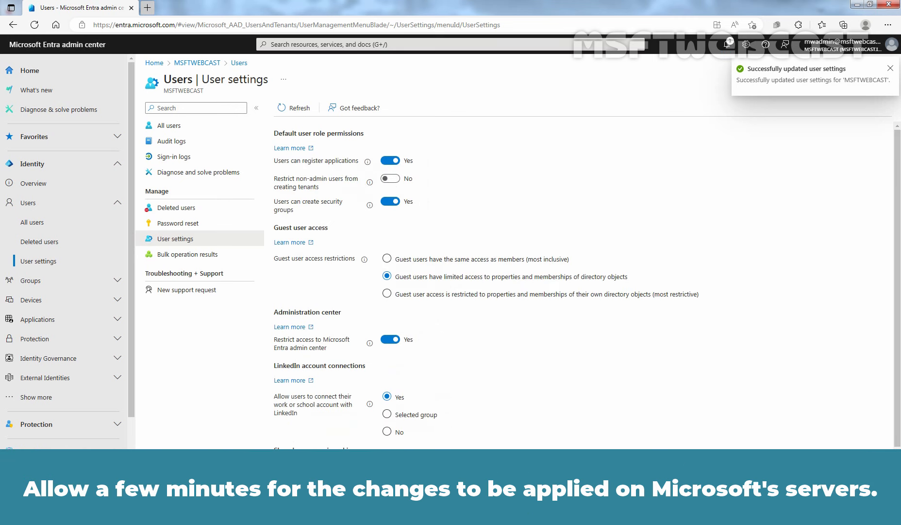
{"action": "left_click", "coordinate": [891, 68]}
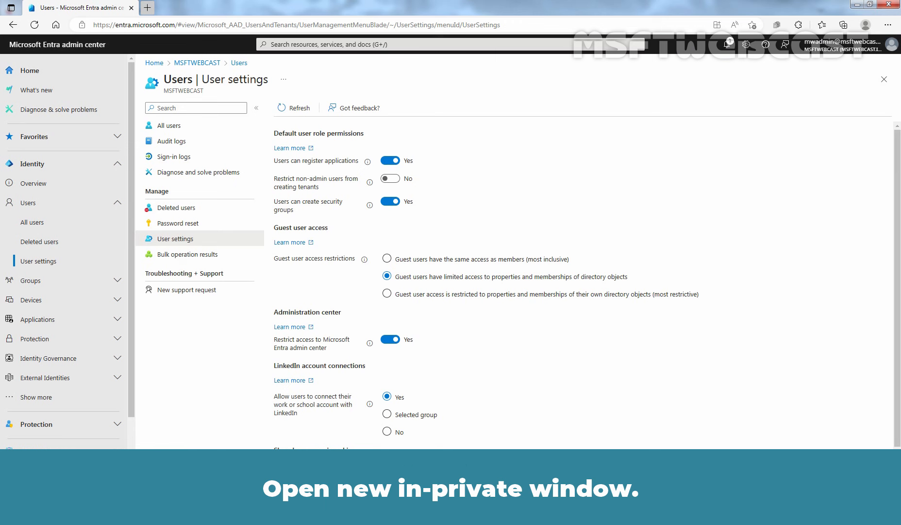
{"action": "left_click", "coordinate": [888, 24]}
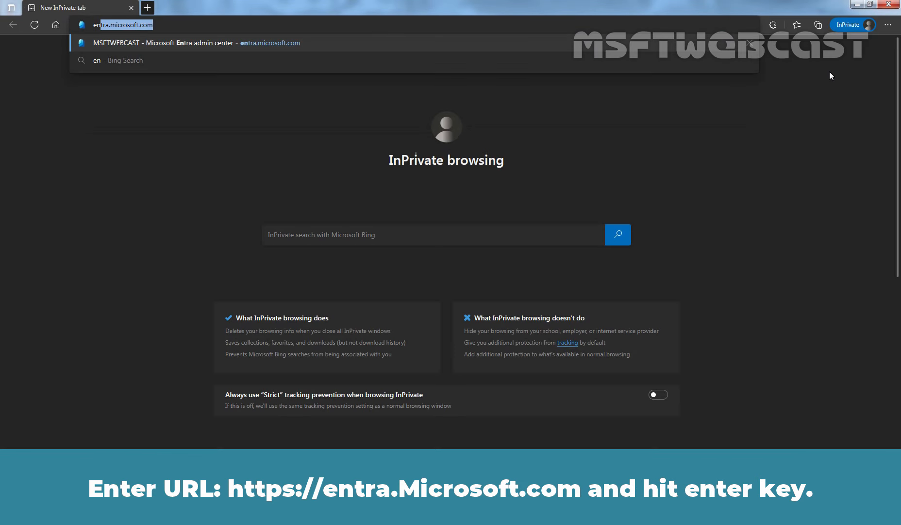
{"action": "type", "text": "entra.microsoft.com%2Fsignin%2Findex%2F&response_type=code%20id_token&scope=https%3A%2F%2..."}
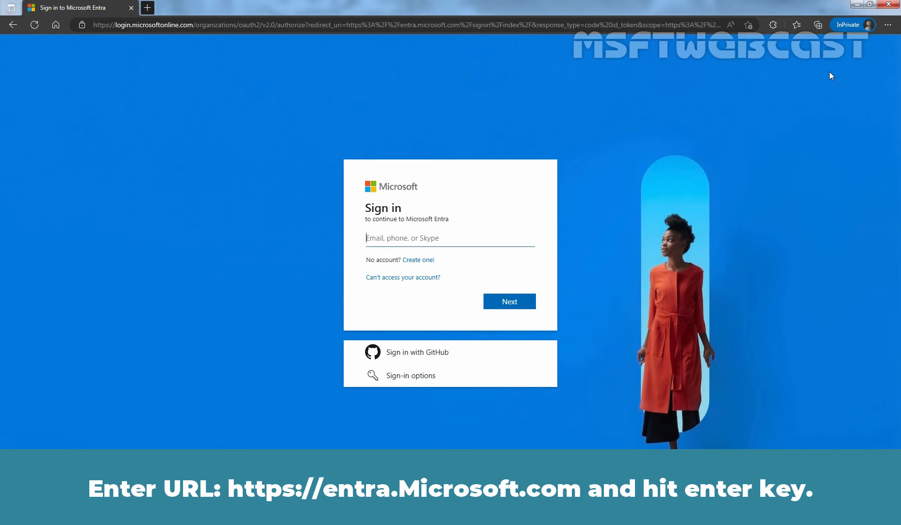
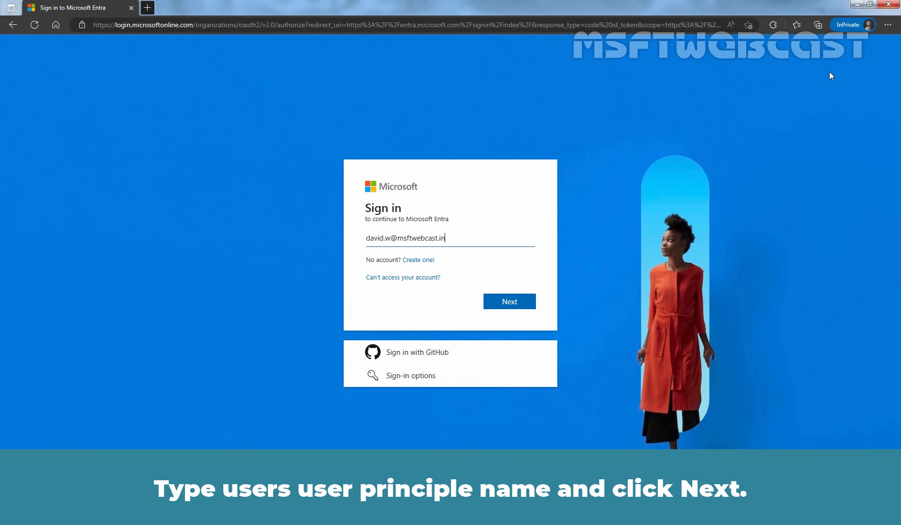
{"action": "left_click", "coordinate": [508, 301]}
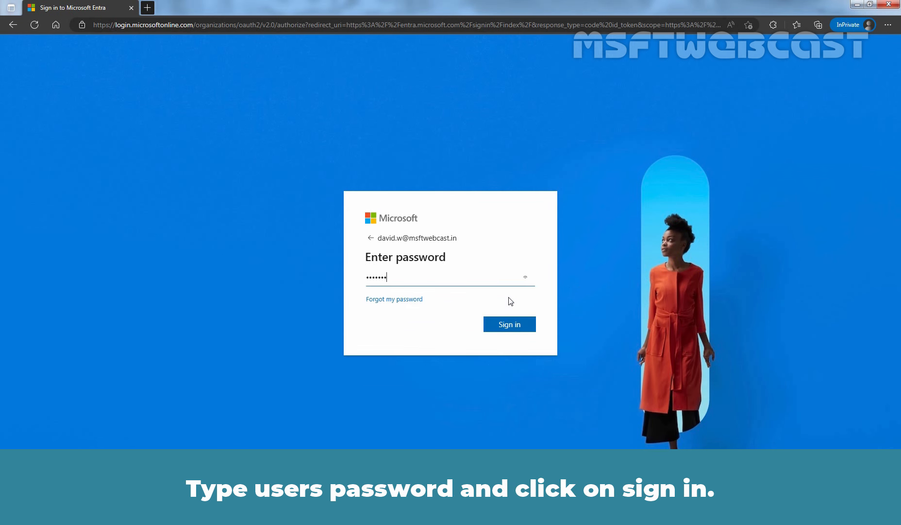
{"action": "left_click", "coordinate": [508, 324]}
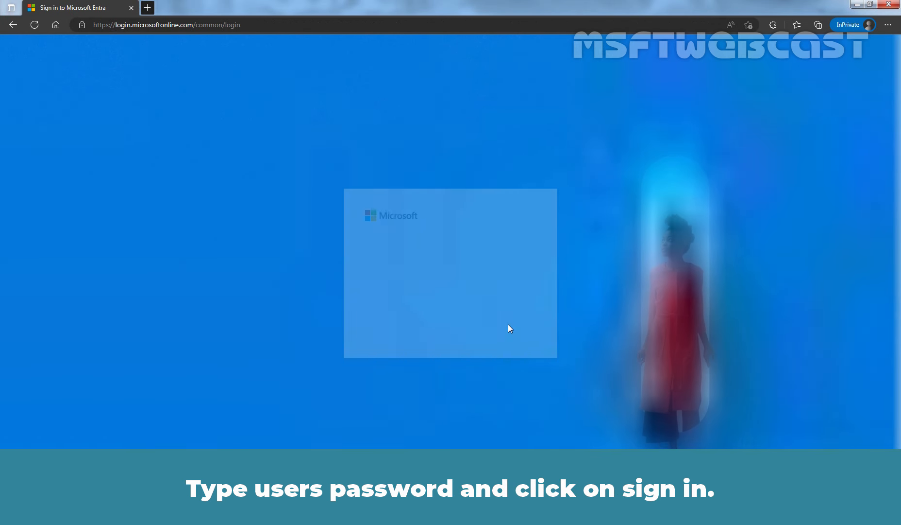